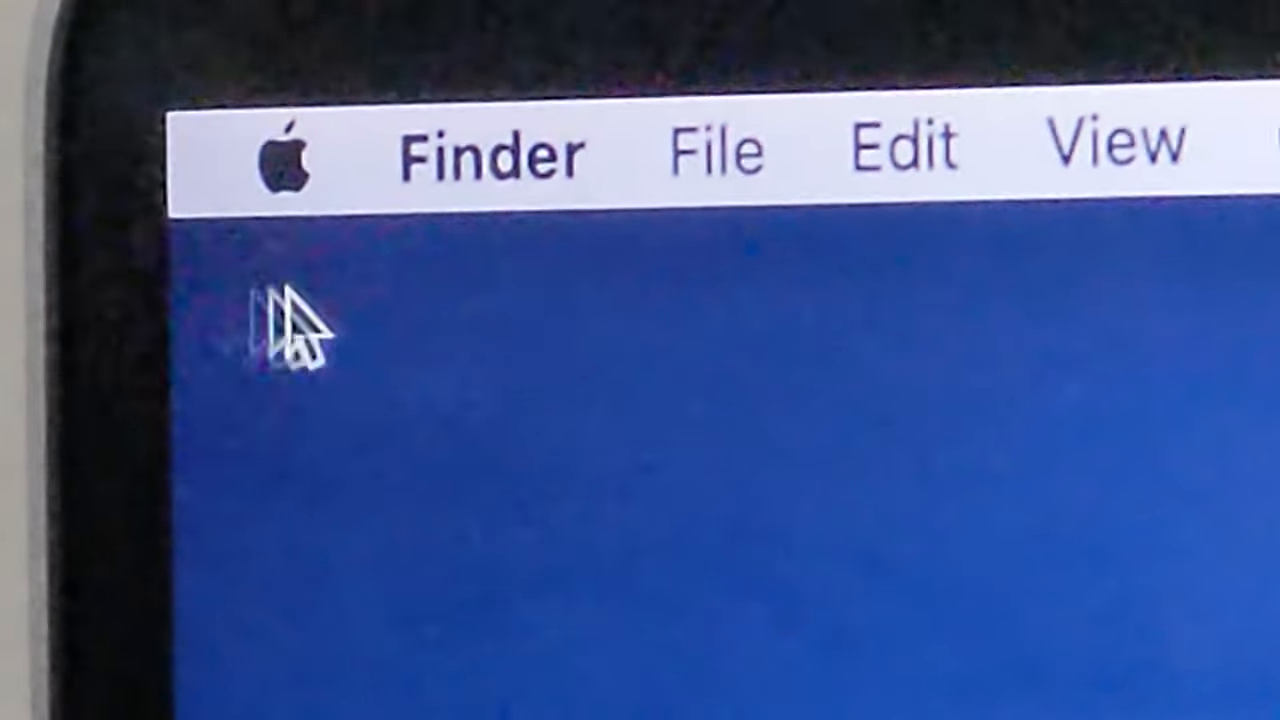
Step: Launch System Preferences from the Apple menu
click(288, 152)
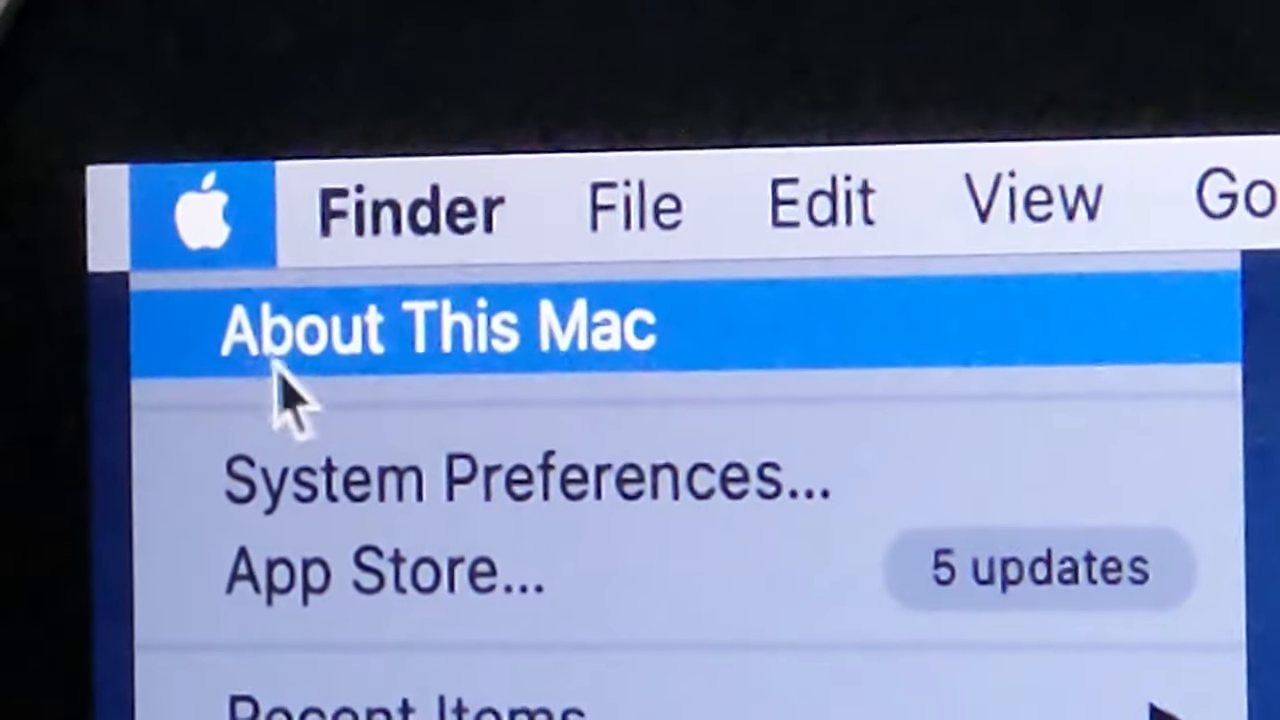
click(524, 476)
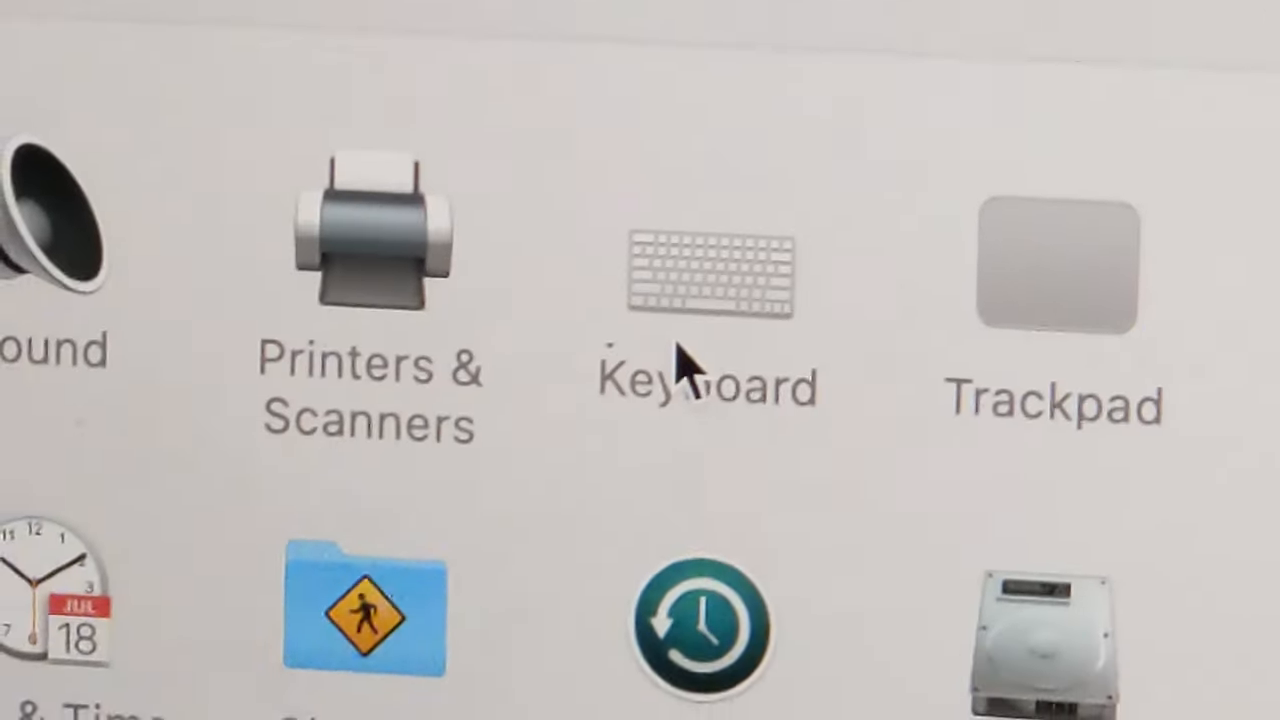
Step: In the Keyboard pane, turn off 'Adjust keyboard brightness in low light'
click(710, 276)
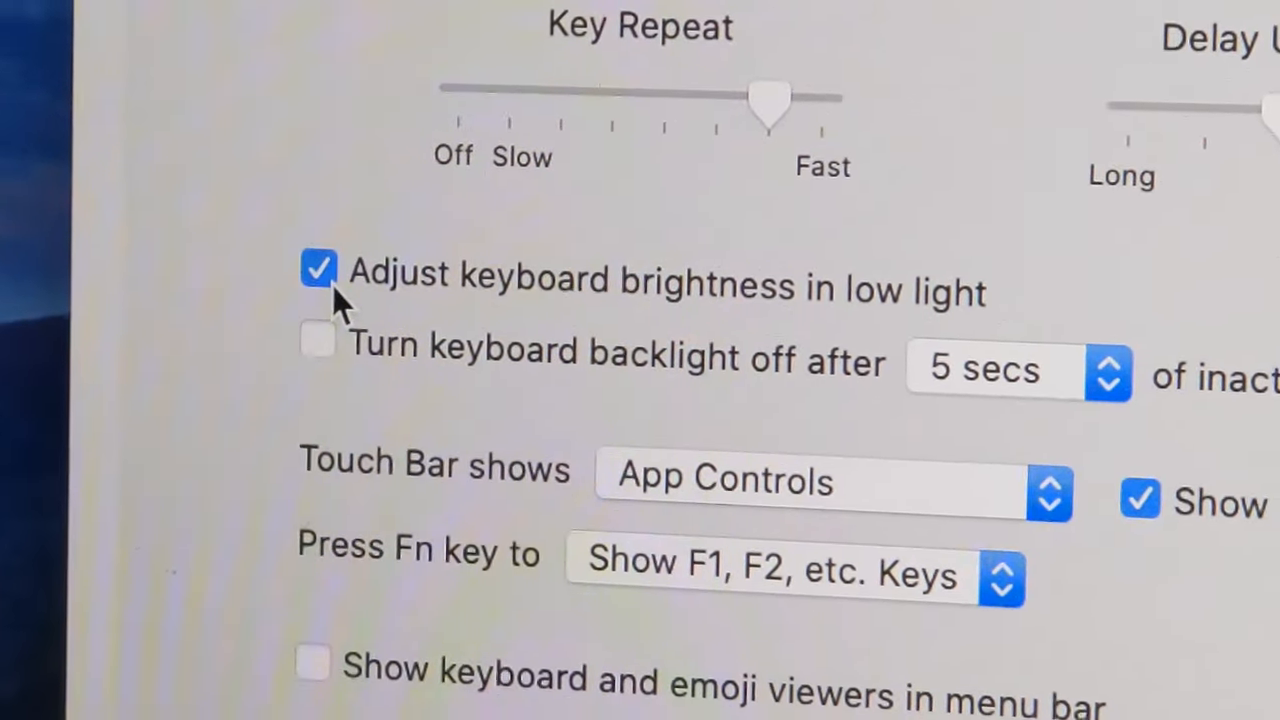
click(318, 270)
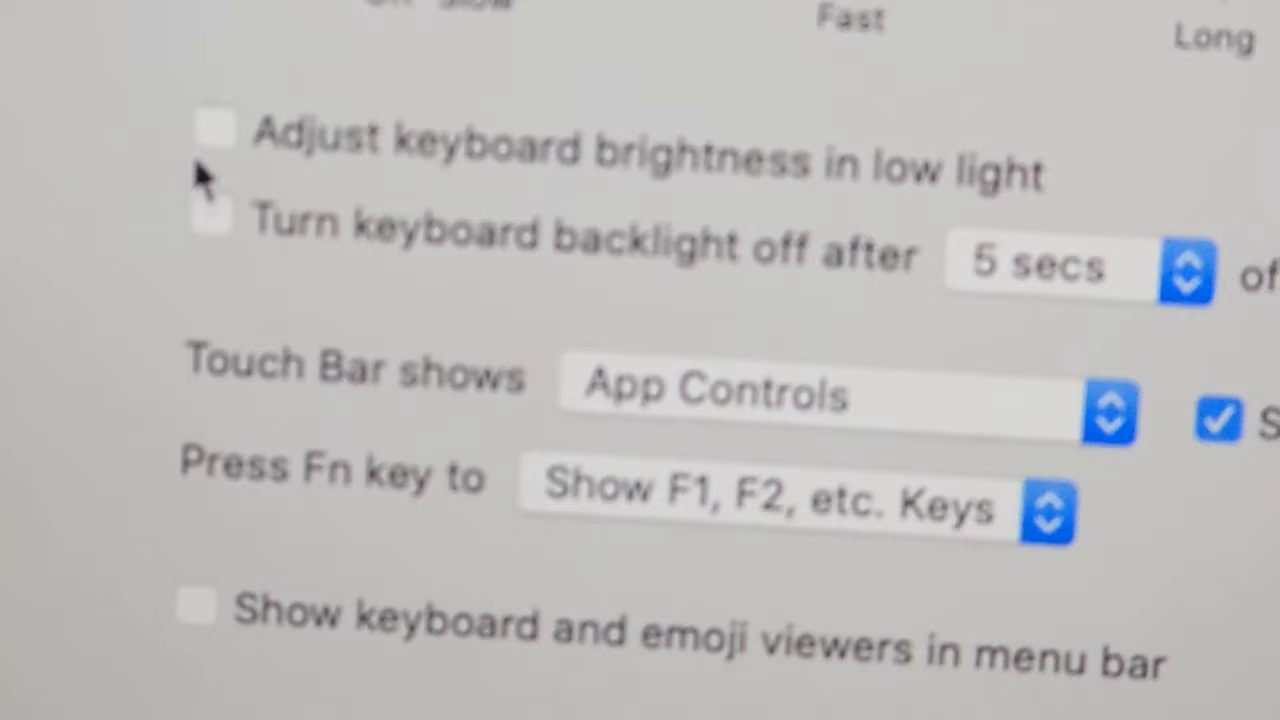
Step: Turn 'Adjust keyboard brightness in low light' back on
click(212, 130)
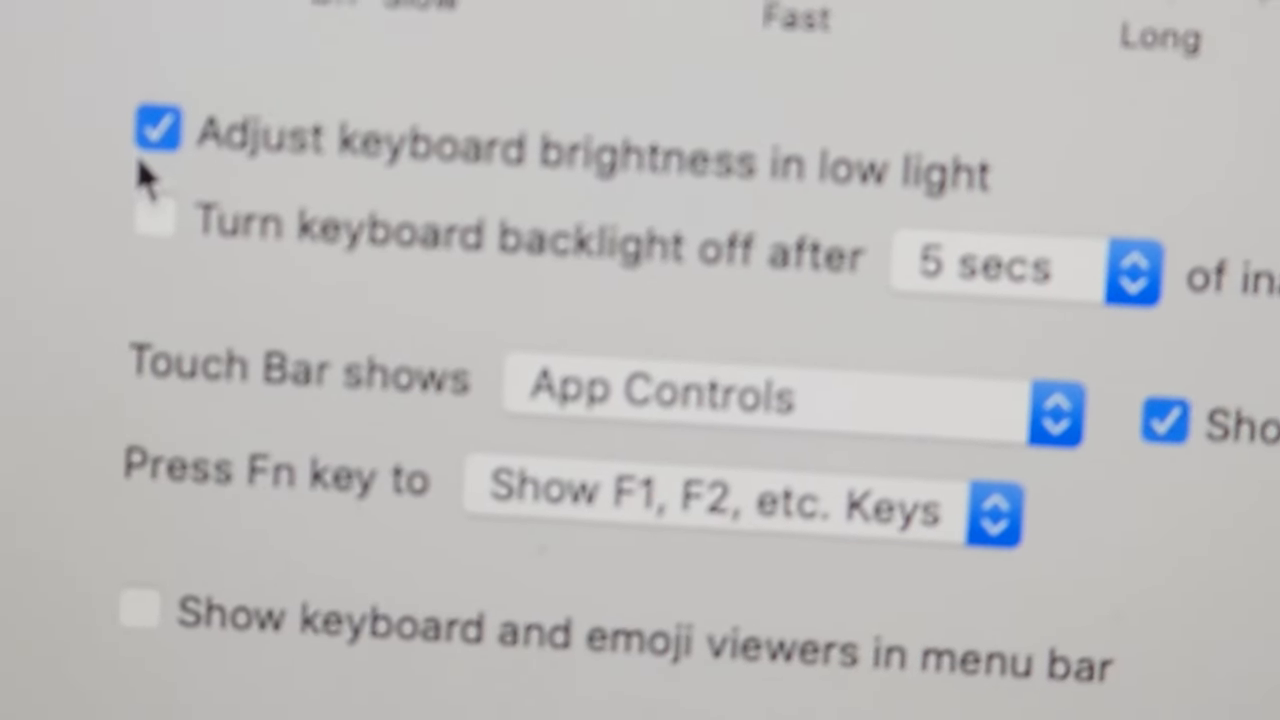